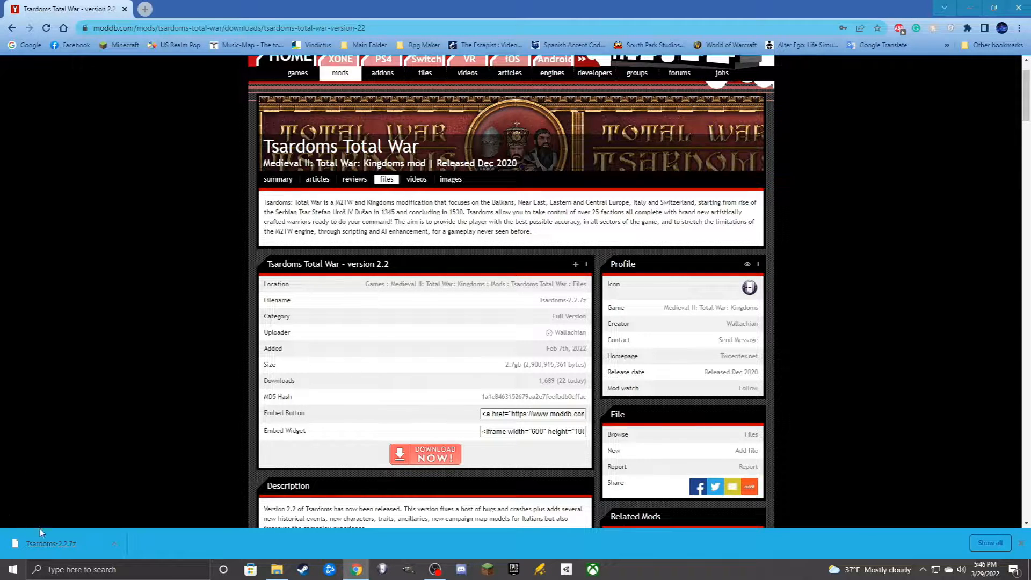
pyautogui.moveTo(590, 331)
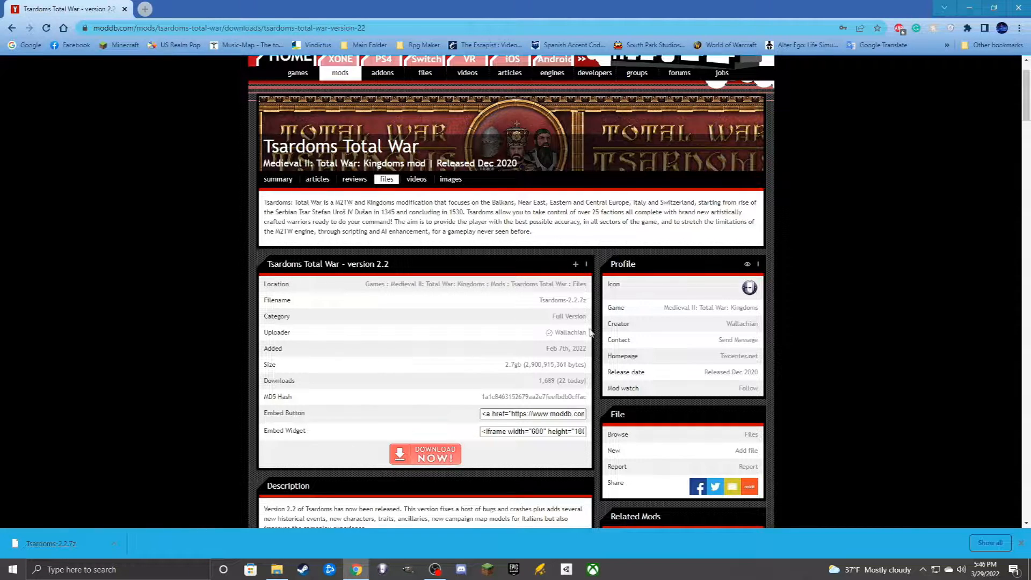
# Show the downloaded Tsardoms-2.2.7z archive in its folder from Chrome's download bar.
pyautogui.click(386, 179)
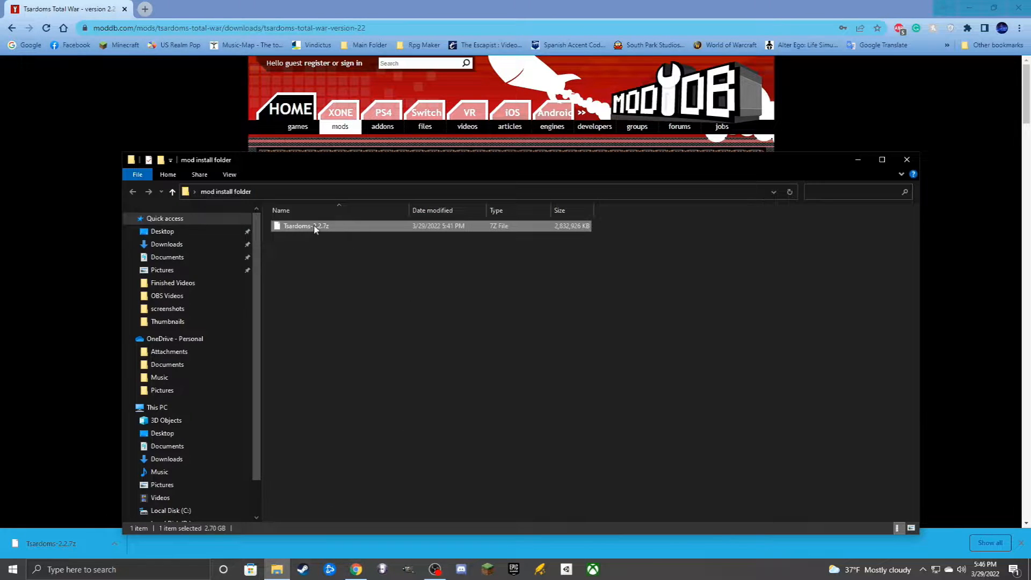
# Extract Tsardoms-2.2.7z with 7-Zip into a Tsardoms-2.2 folder.
pyautogui.rightClick(306, 226)
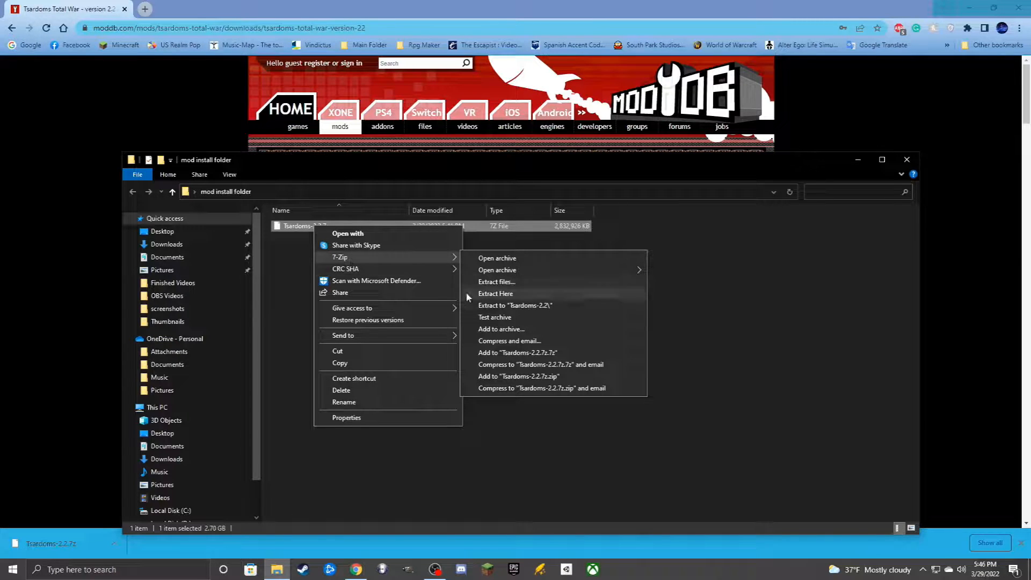
pyautogui.click(495, 293)
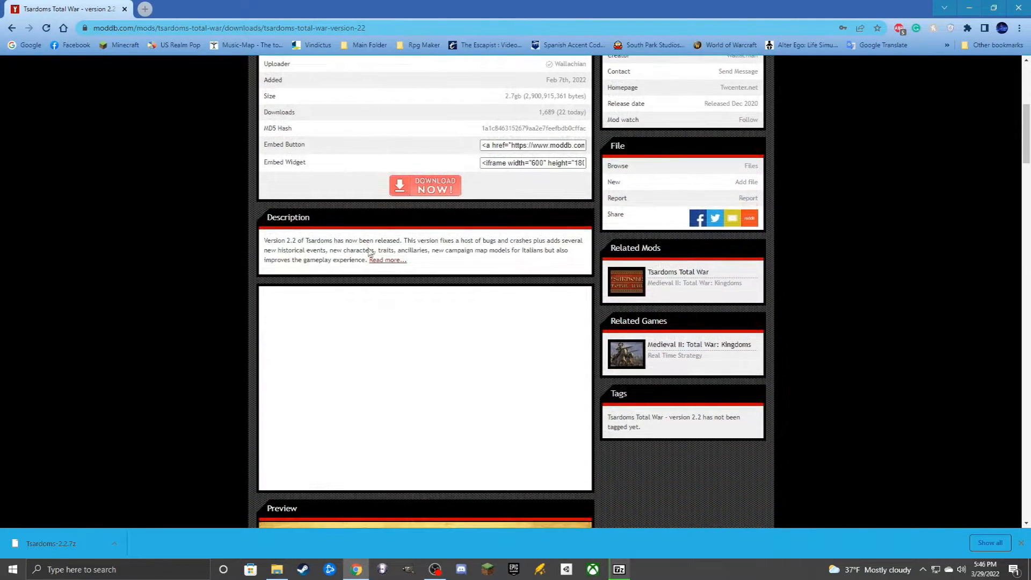
# Expand the ModDB page's full description to read the installation steps and Steam launch option.
pyautogui.scroll(-3)
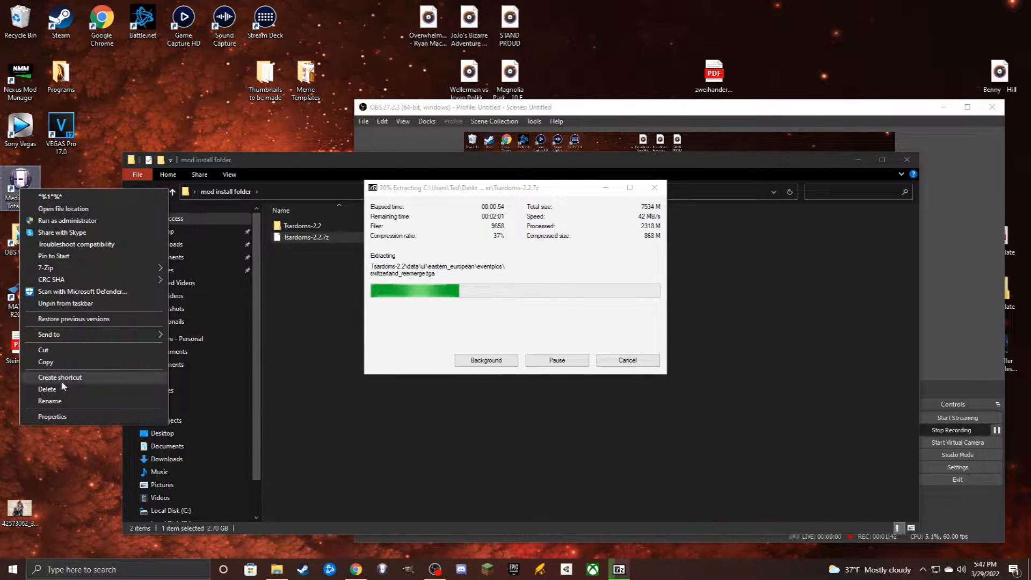
pyautogui.click(51, 416)
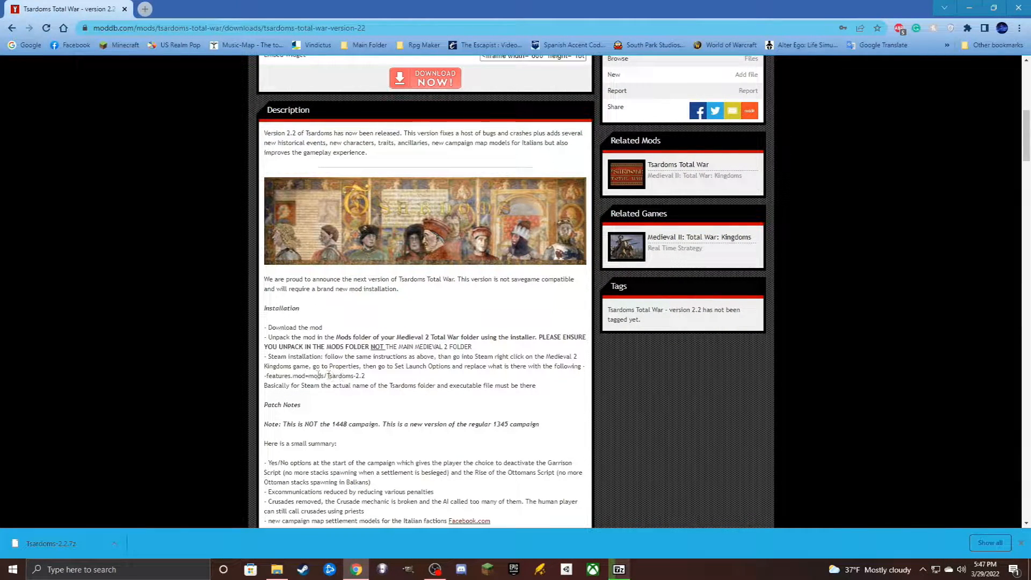
pyautogui.moveTo(263, 375); pyautogui.dragTo(366, 375)
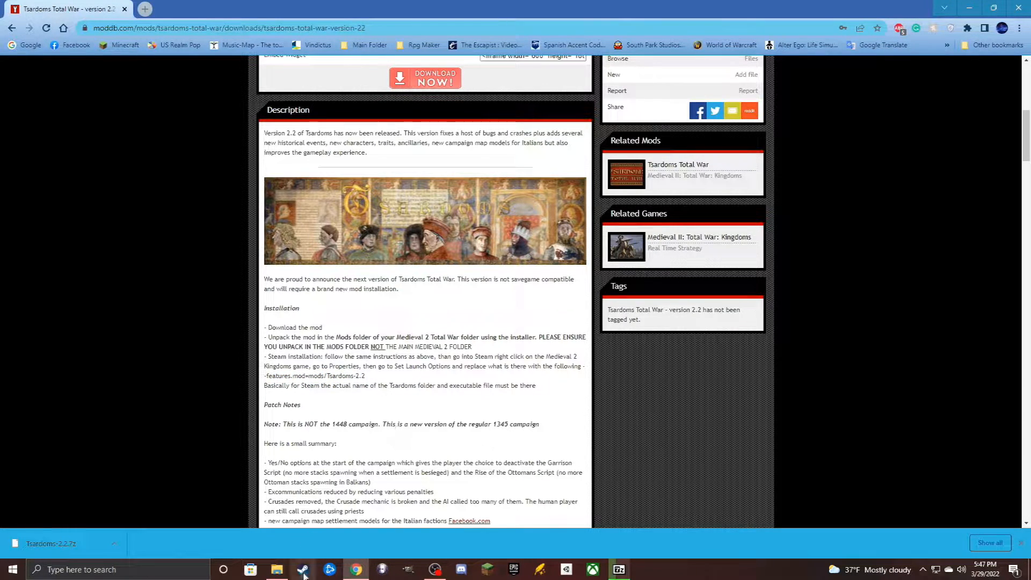
# From the Steam Library, bring up Properties for Total War: MEDIEVAL II – Definitive Edition.
pyautogui.click(643, 569)
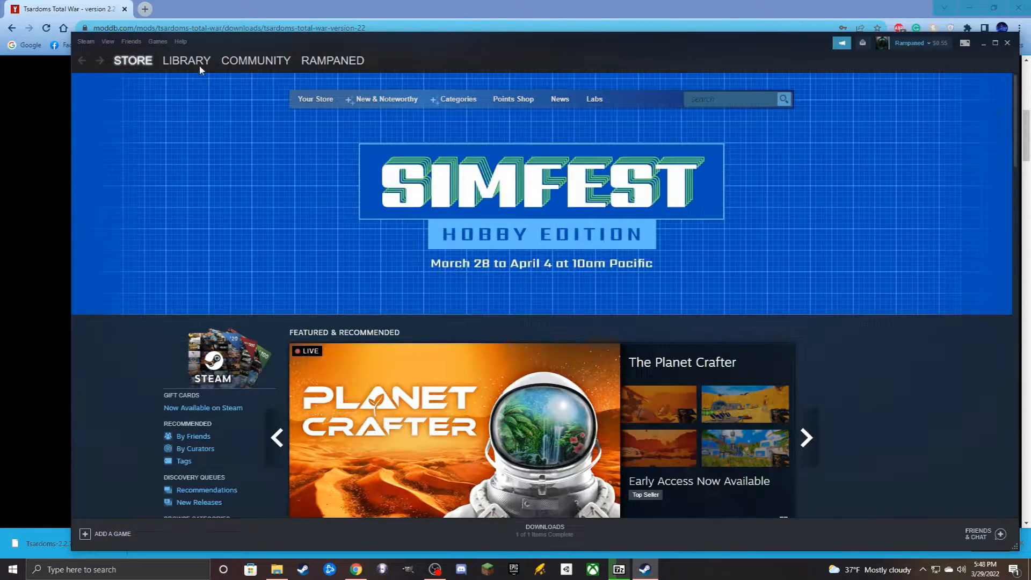
pyautogui.click(186, 61)
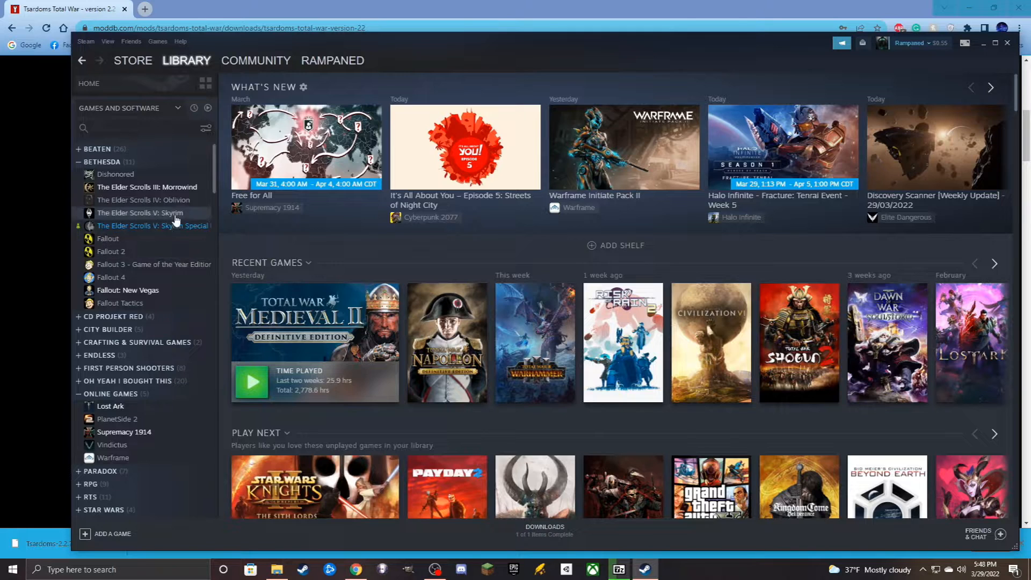
pyautogui.click(151, 329)
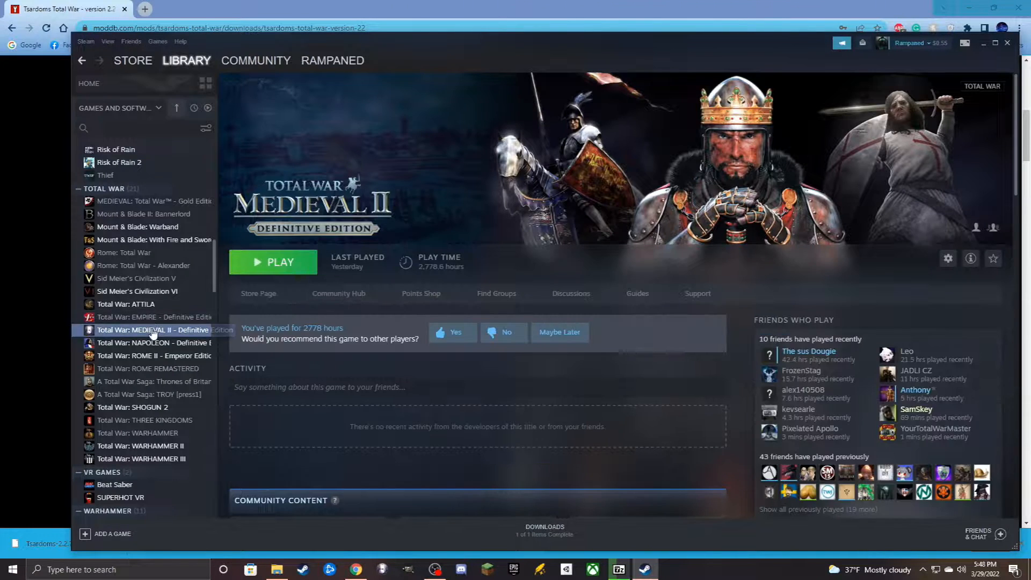
pyautogui.rightClick(153, 329)
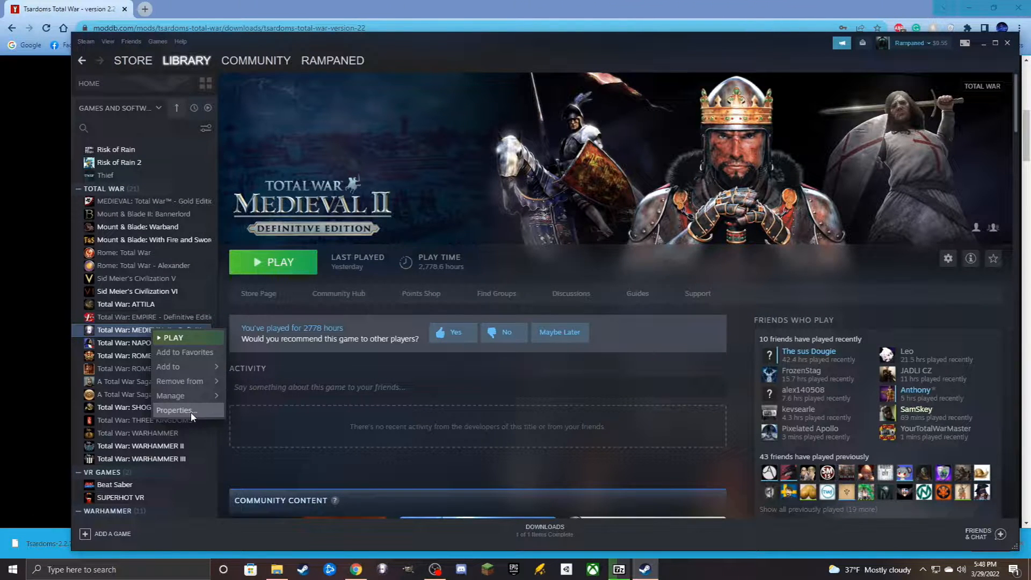
pyautogui.click(176, 410)
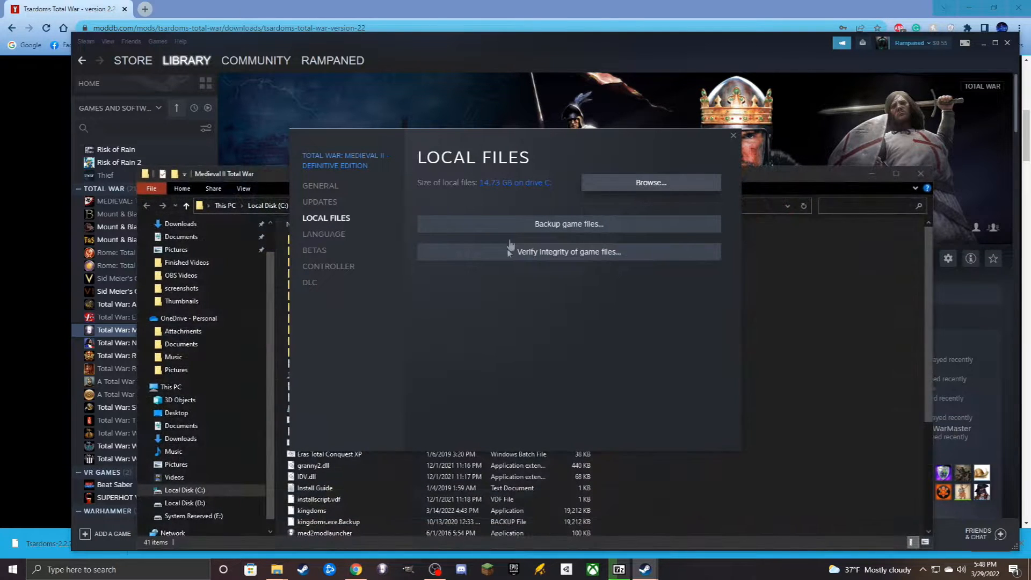
# Review the game's mods folder, then return to the folder holding the extracted Tsardoms-2.2.
pyautogui.click(732, 135)
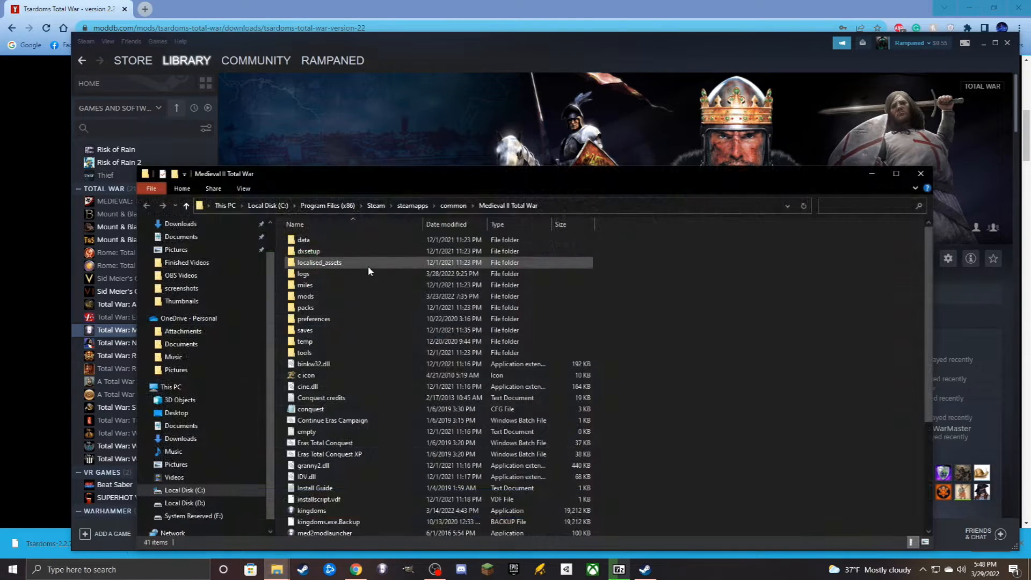
pyautogui.click(304, 307)
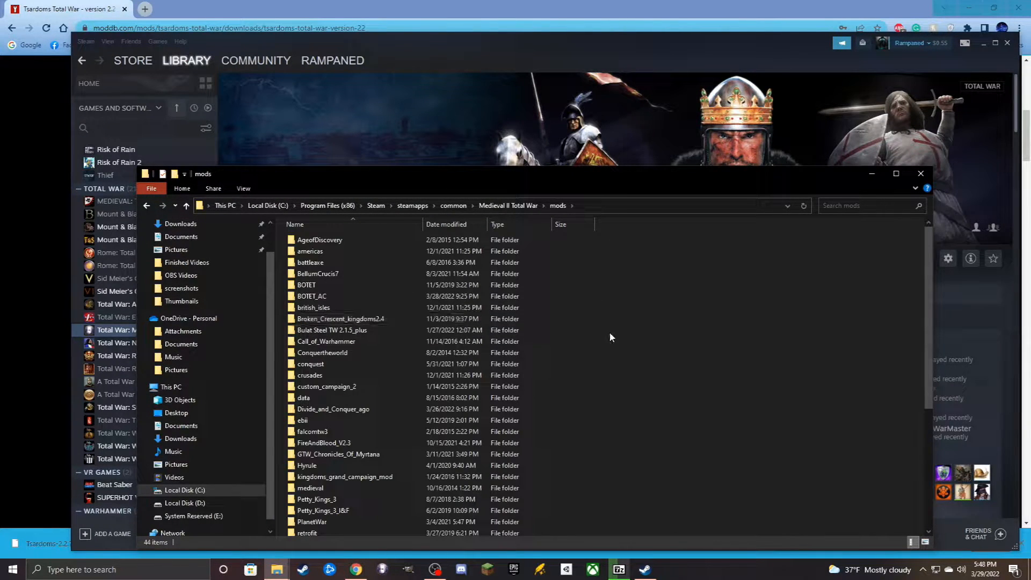
pyautogui.scroll(-3)
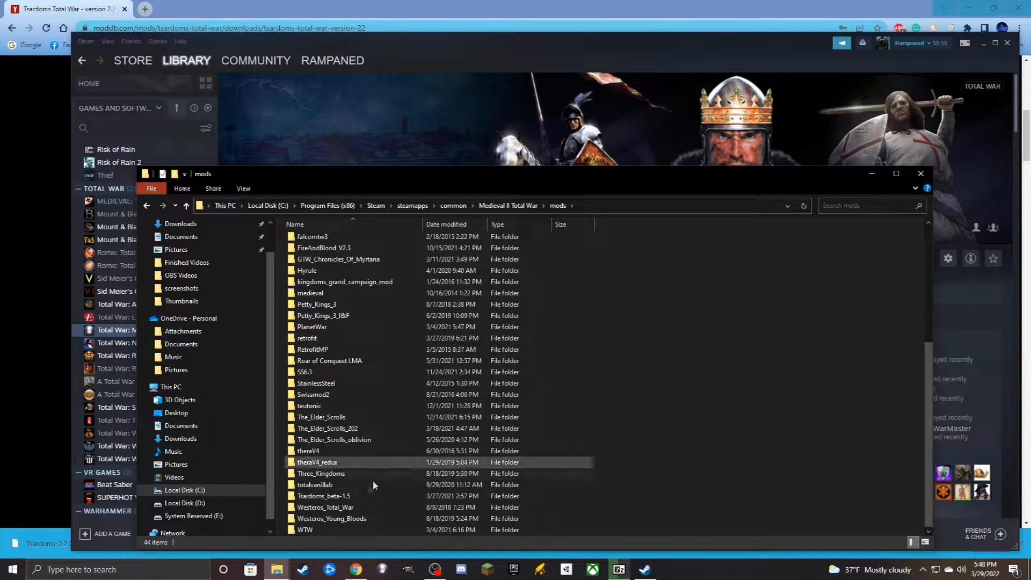
pyautogui.click(324, 495)
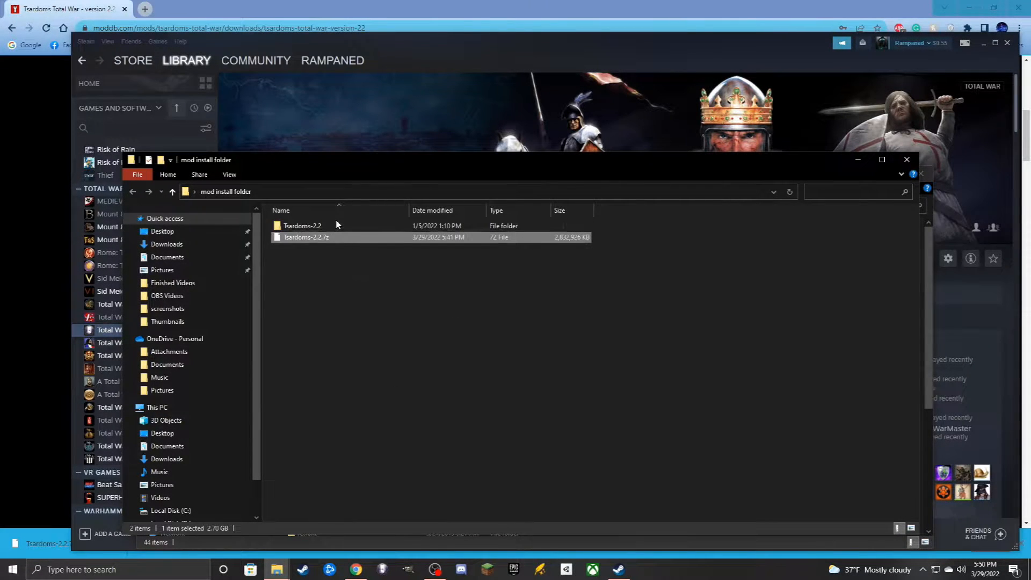
# Move the Tsardoms-2.2 folder into Medieval II Total War\mods and start Med2ModLauncher.
pyautogui.doubleClick(302, 225)
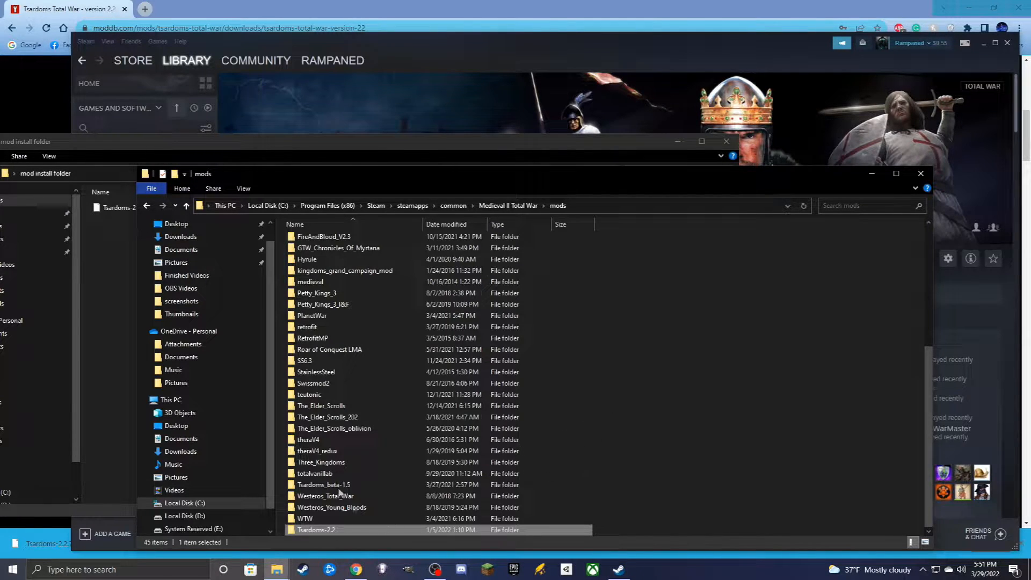
pyautogui.doubleClick(307, 327)
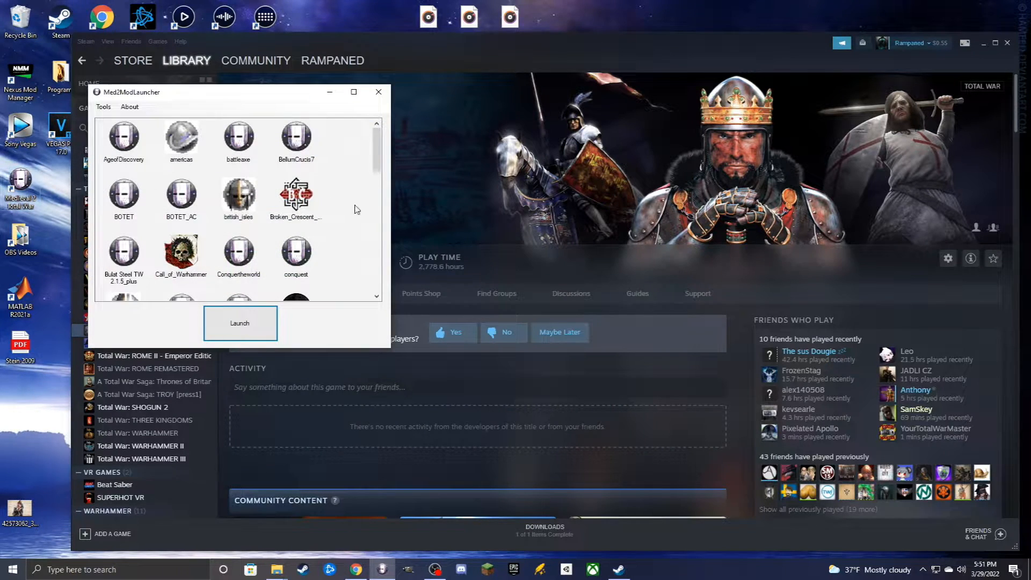
# Select Tsardoms-2.2 in Med2ModLauncher and launch the game with it.
pyautogui.scroll(-3)
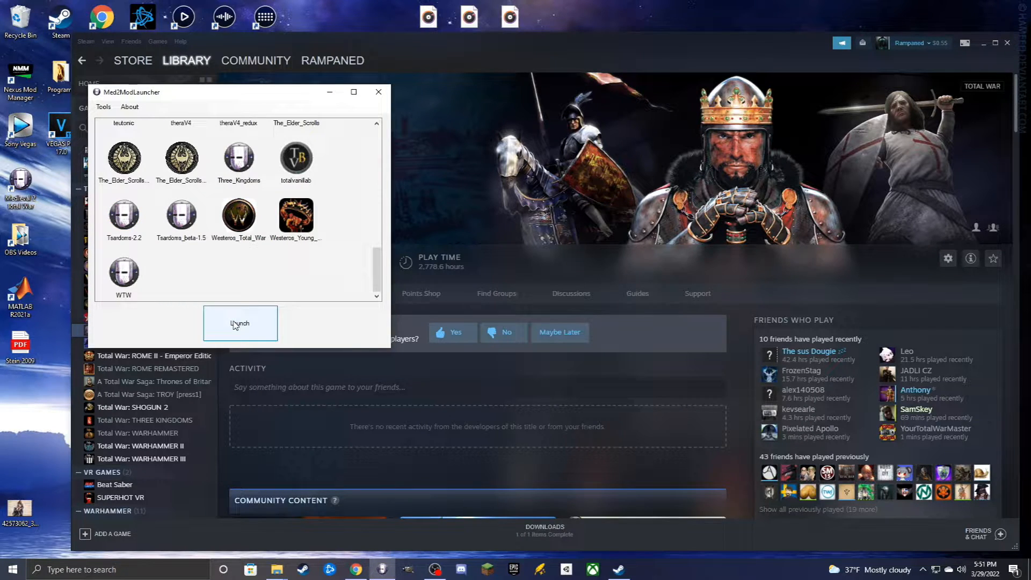
pyautogui.click(240, 322)
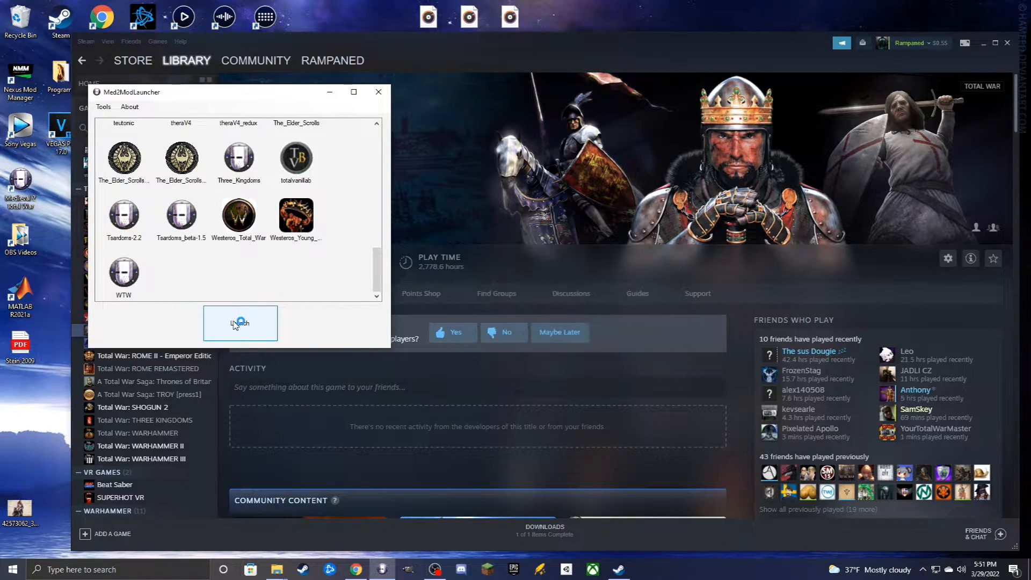
pyautogui.click(240, 323)
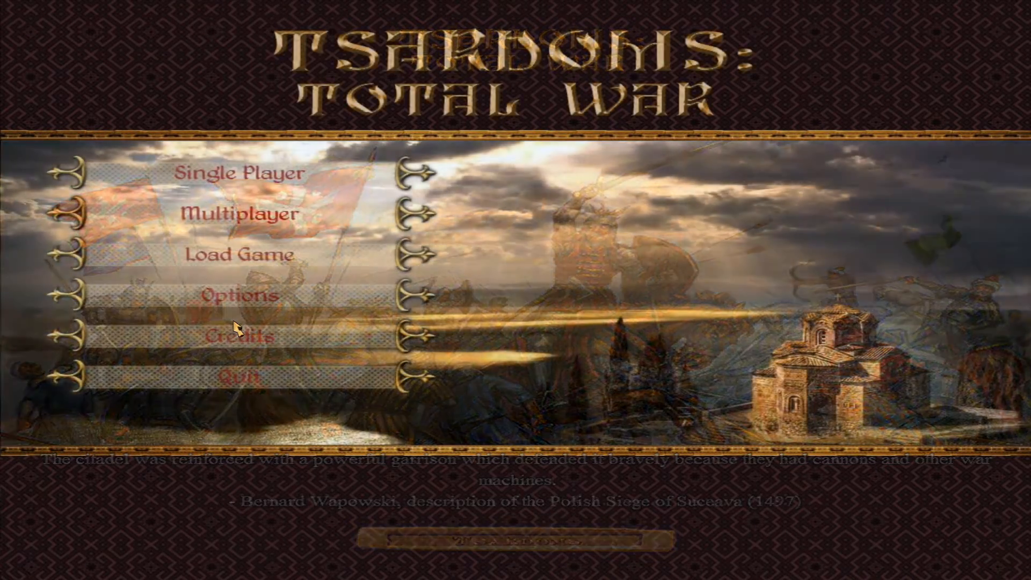
# Choose Single Player and Main Campaign to reach the faction selection screen.
pyautogui.click(236, 173)
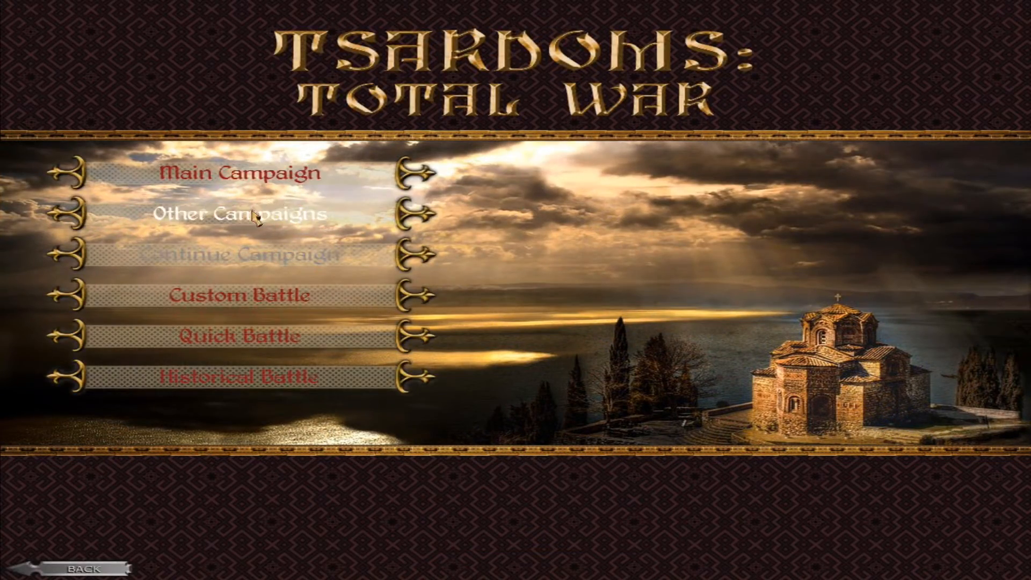
pyautogui.click(241, 173)
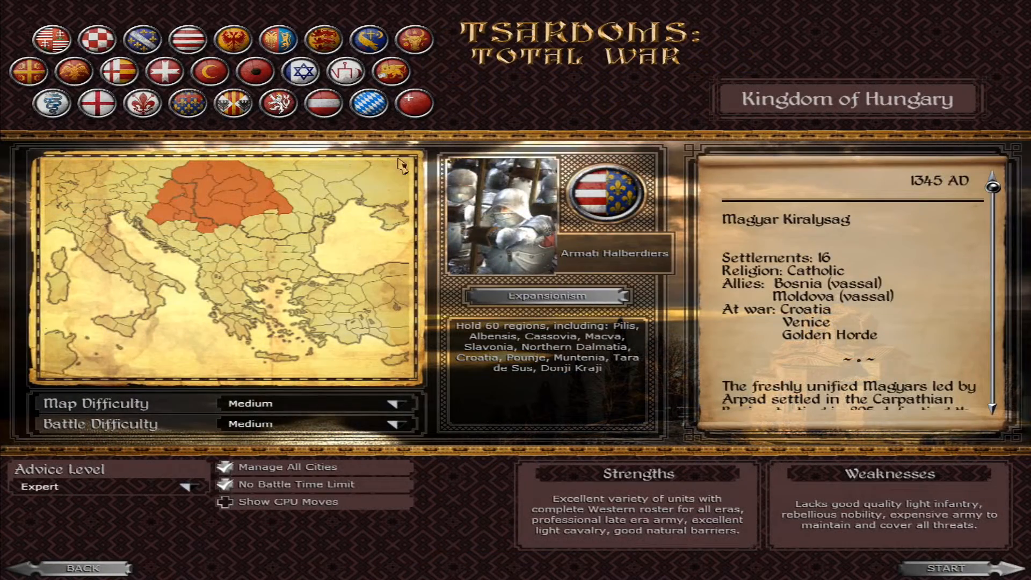